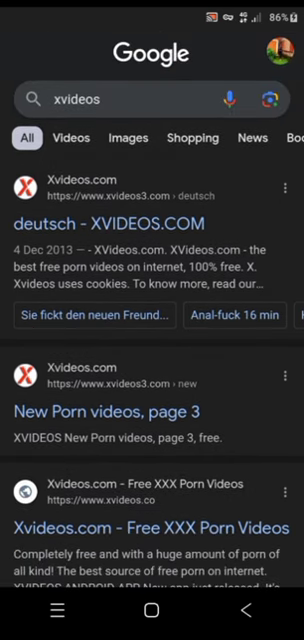
- Swipe through the app drawer pages to reach the Settings app
{"action": "scroll", "scroll_direction": "down", "scroll_amount": 3}
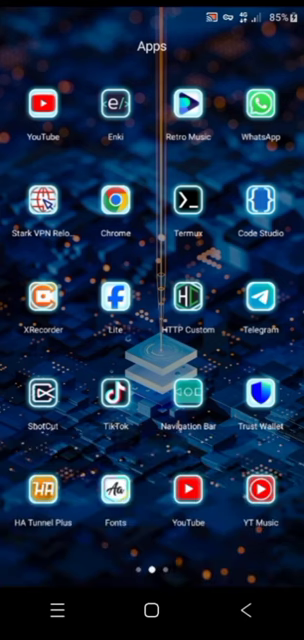
{"action": "scroll", "scroll_direction": "left", "scroll_amount": 3}
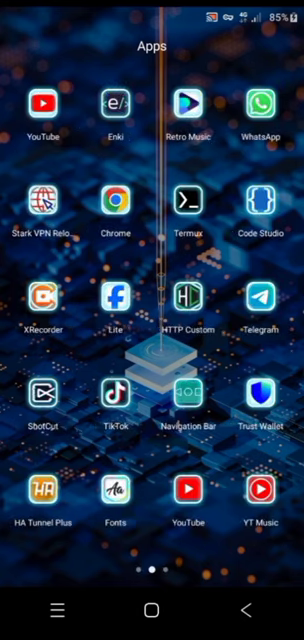
{"action": "scroll", "scroll_direction": "left", "scroll_amount": 3}
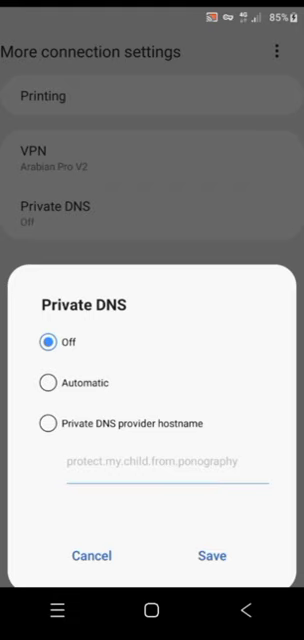
- Choose 'Private DNS provider hostname', enter family.adguard-dns.com and save it
{"action": "left_click", "coordinate": [46, 424]}
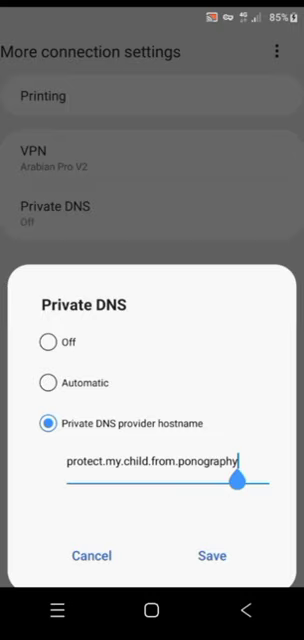
{"action": "left_click", "coordinate": [150, 460]}
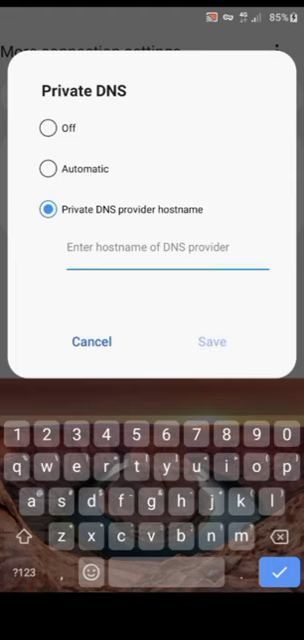
{"action": "type", "text": "fam"}
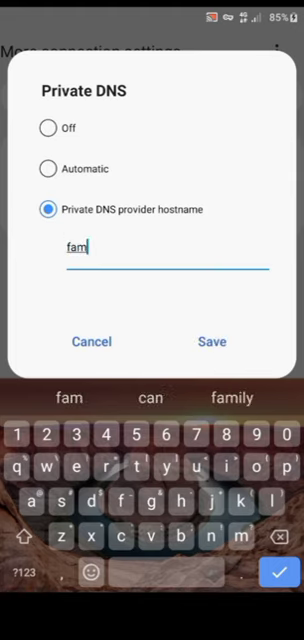
{"action": "left_click", "coordinate": [232, 398]}
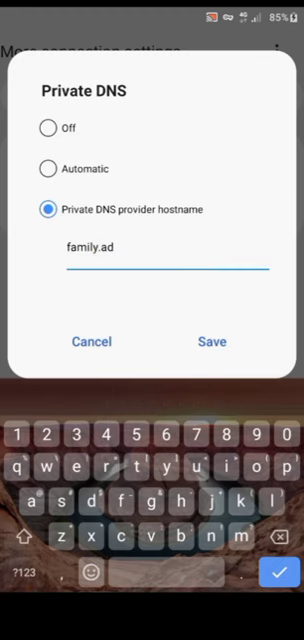
{"action": "type", "text": "gua"}
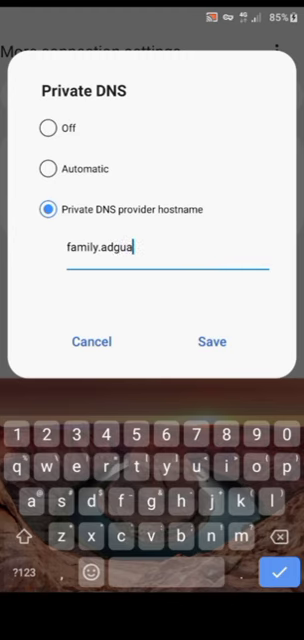
{"action": "type", "text": "rd"}
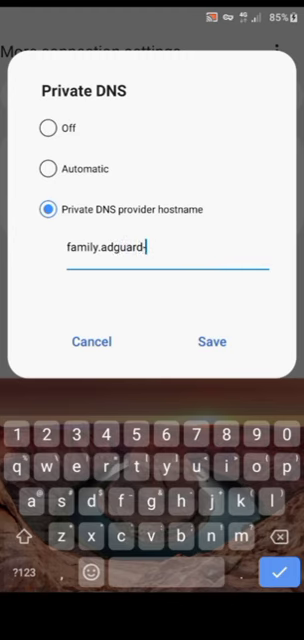
{"action": "type", "text": "-dns"}
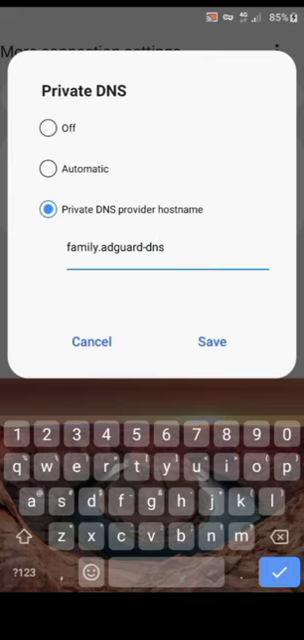
{"action": "type", "text": "om"}
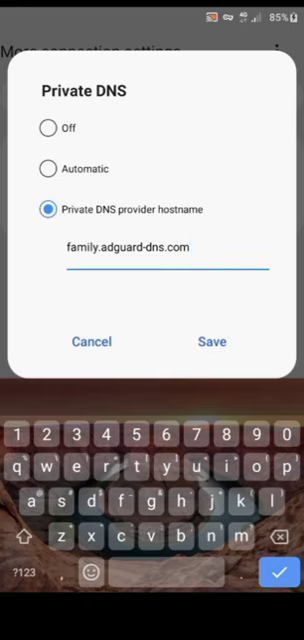
{"action": "left_click", "coordinate": [212, 340]}
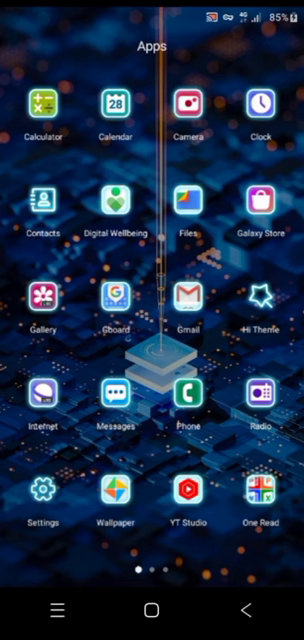
- Reopen Chrome from the app drawer and scroll the earlier 'xvideos' results still showing explicit sites
{"action": "scroll", "scroll_direction": "left", "scroll_amount": 3}
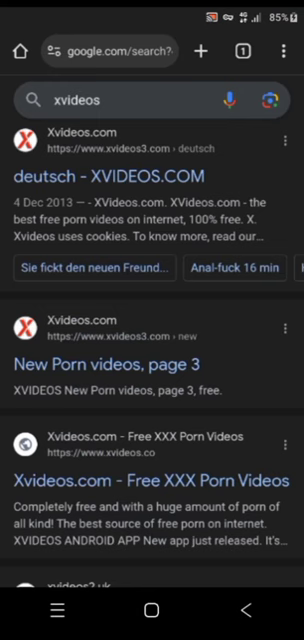
{"action": "scroll", "scroll_direction": "down", "scroll_amount": 3}
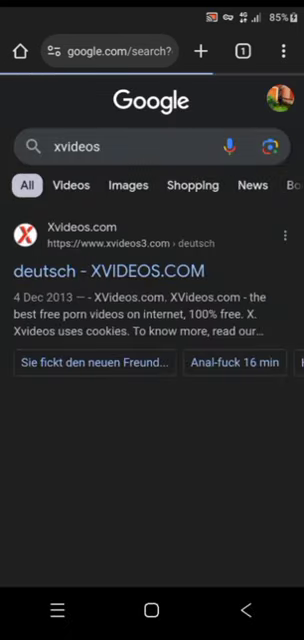
{"action": "scroll", "scroll_direction": "down", "scroll_amount": 3}
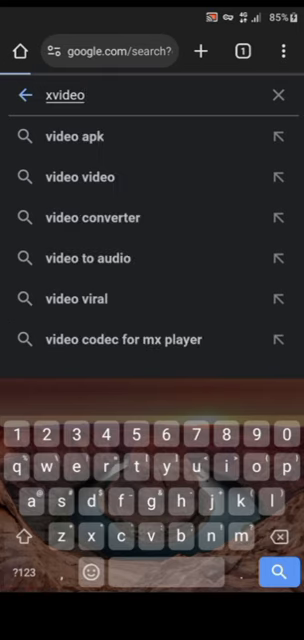
- Search Google for 'xvideo', then start a new 'xxvide' query from the address bar
{"action": "key", "text": "Enter"}
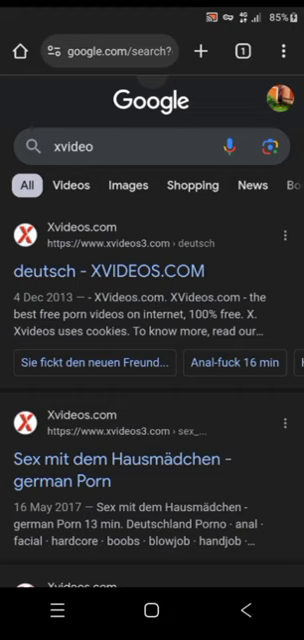
{"action": "left_click", "coordinate": [120, 52]}
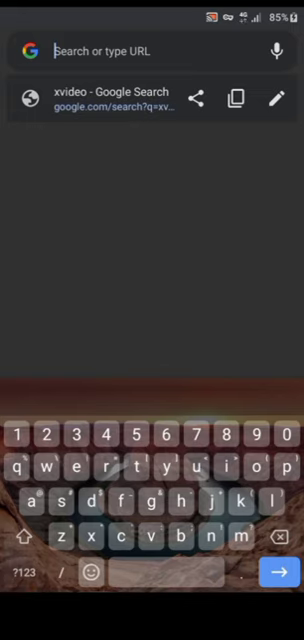
{"action": "type", "text": "xxvide{"}
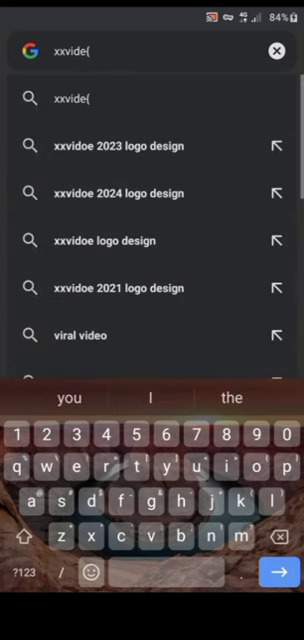
{"action": "key", "text": "Backspace"}
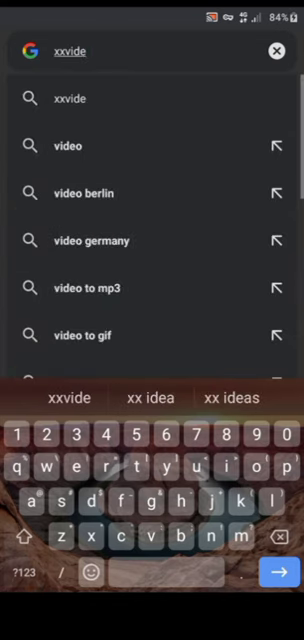
{"action": "key", "text": "Enter"}
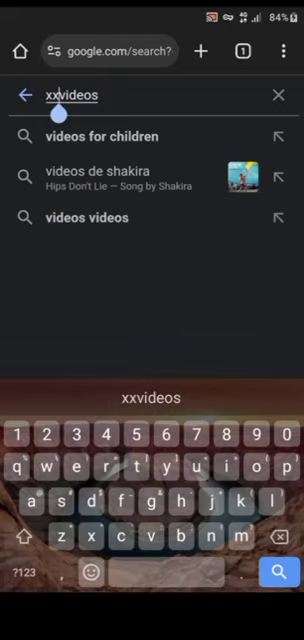
- Correct the query and pick the 'xxxtentacion videos' suggestion to load its results
{"action": "key", "text": "Backspace"}
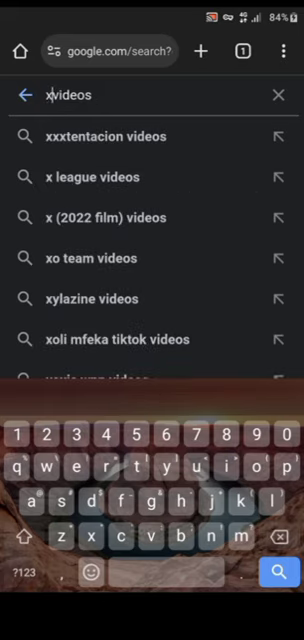
{"action": "left_click", "coordinate": [110, 136]}
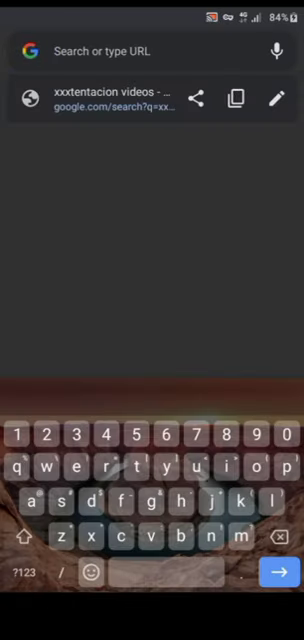
{"action": "type", "text": "xxxtentacion videos"}
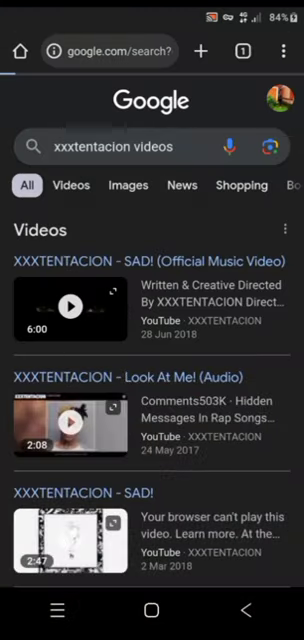
- Search 'xvideos' again and scroll the now-filtered Amazon, Facebook and MAGIX results
{"action": "type", "text": "xvideos"}
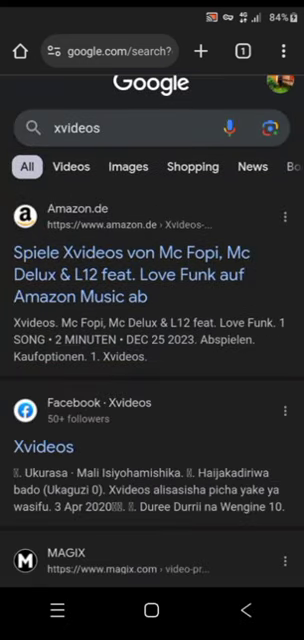
{"action": "scroll", "scroll_direction": "down", "scroll_amount": 3}
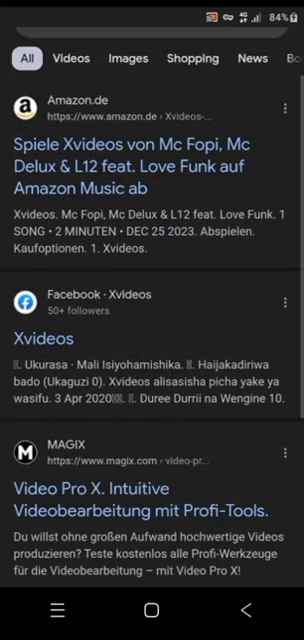